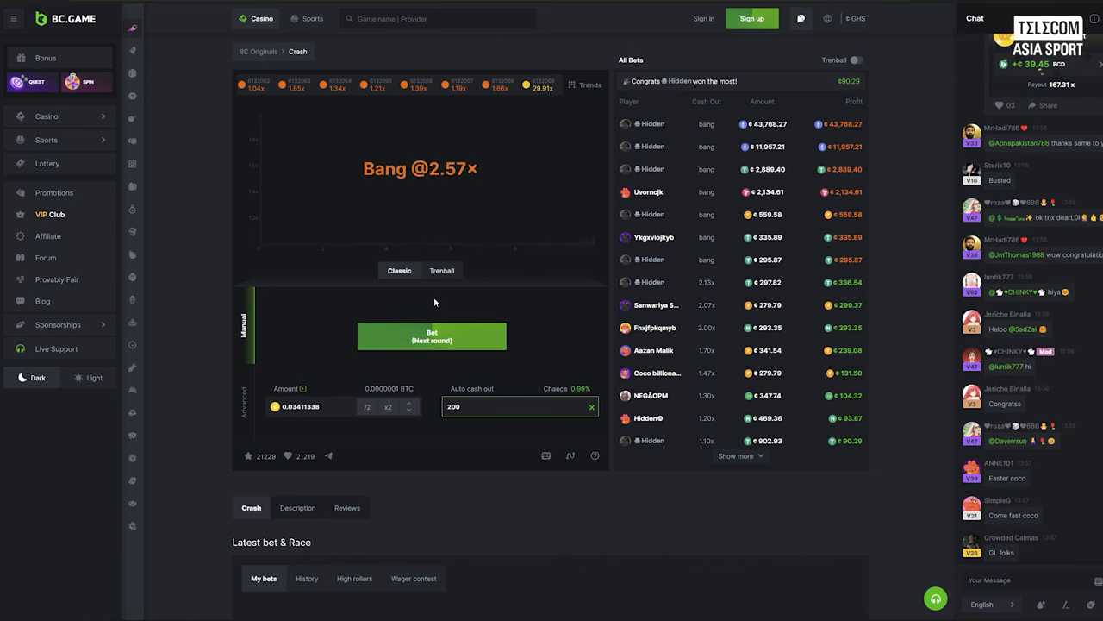
Double the Classic bet amount to 0.06822676, keeping auto cash-out at 200
click(388, 406)
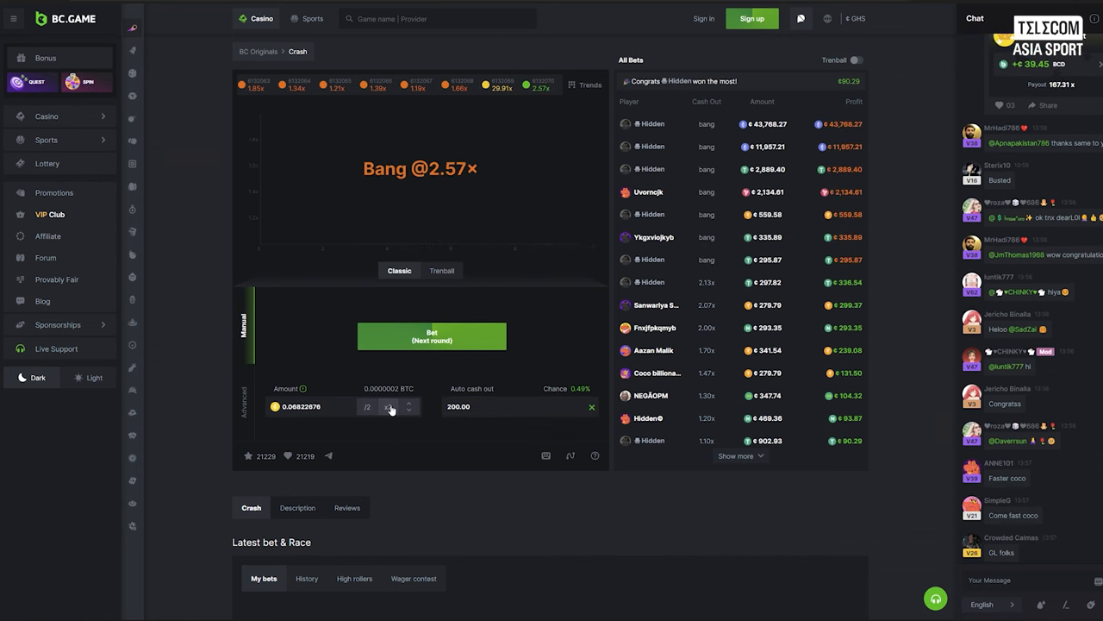
click(590, 85)
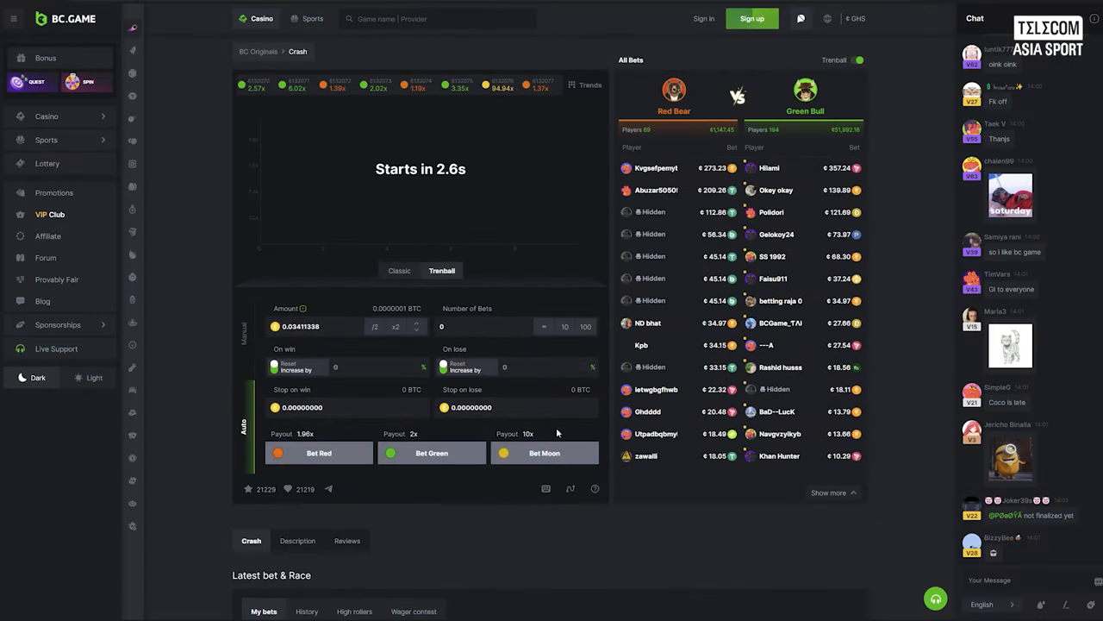
Switch back to the Classic tab in Manual mode
click(516, 407)
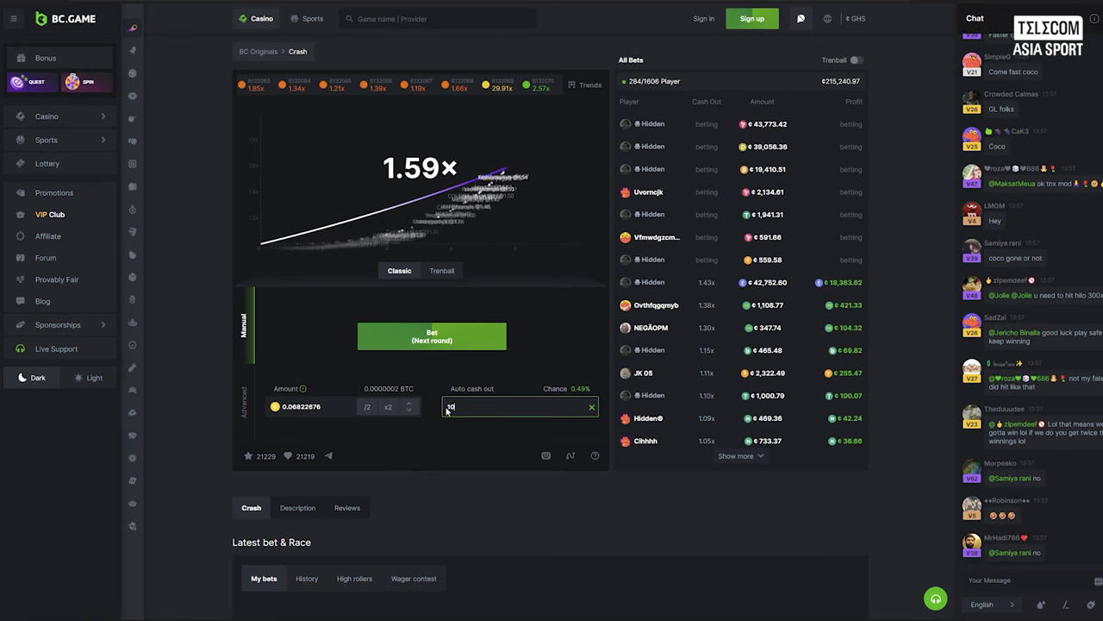
Set auto cash-out to 100, start the 50-stake, 10-bet Trenball auto-bet, dismiss the sign-in popup
text(100)
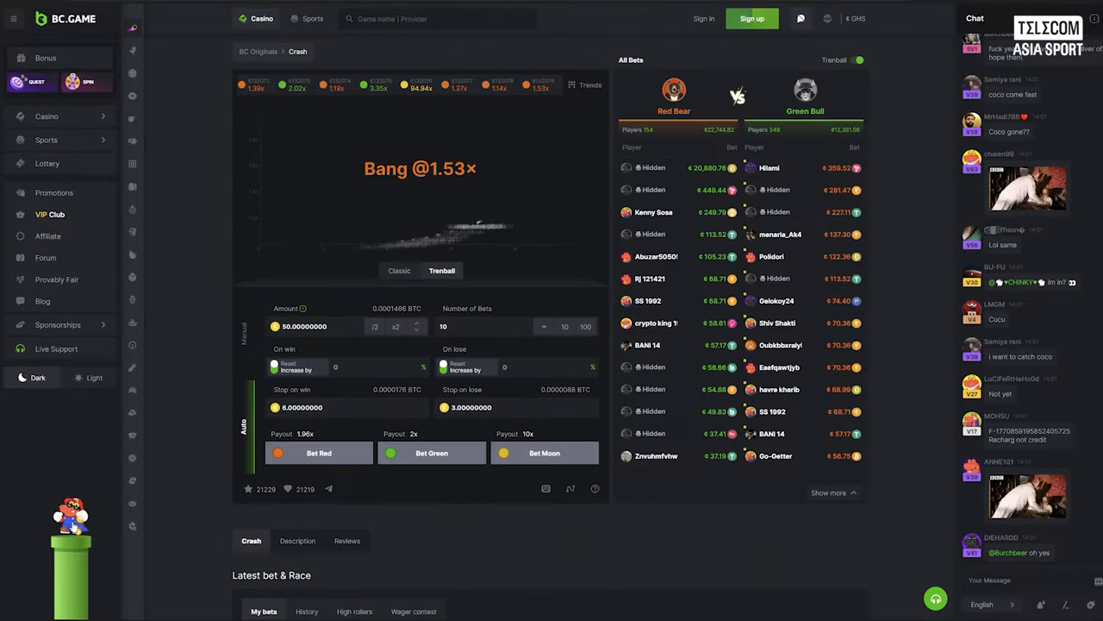
click(703, 18)
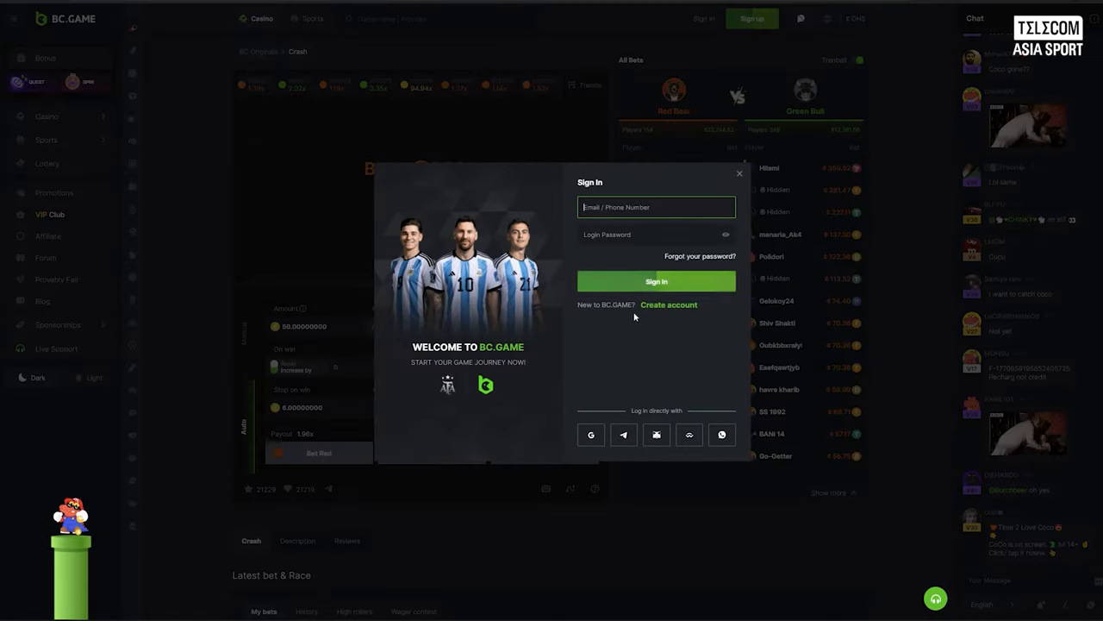
click(739, 173)
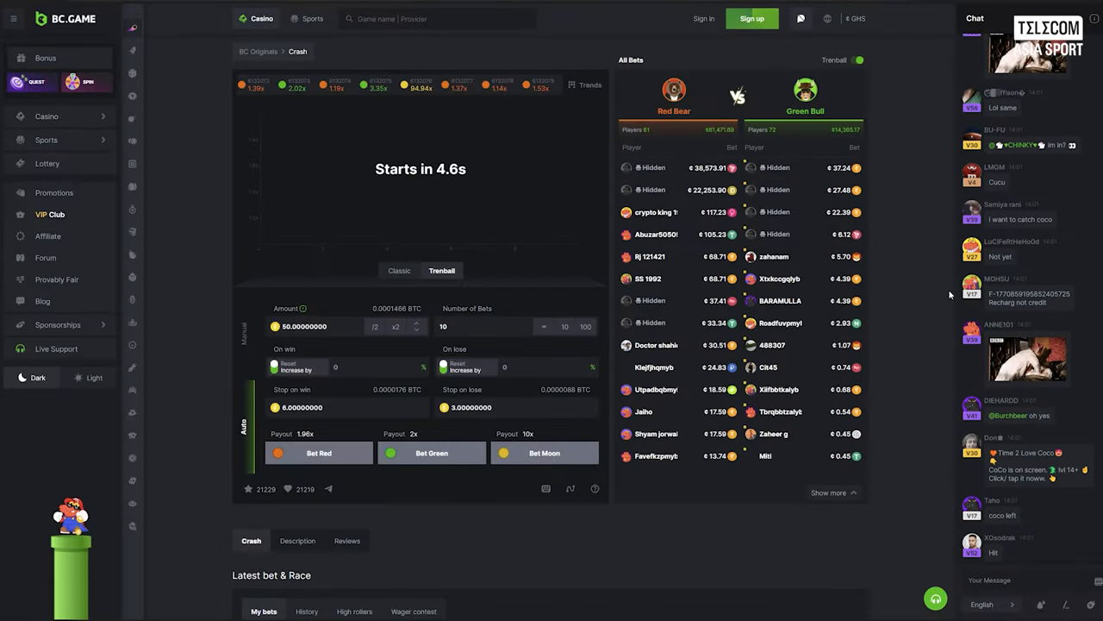